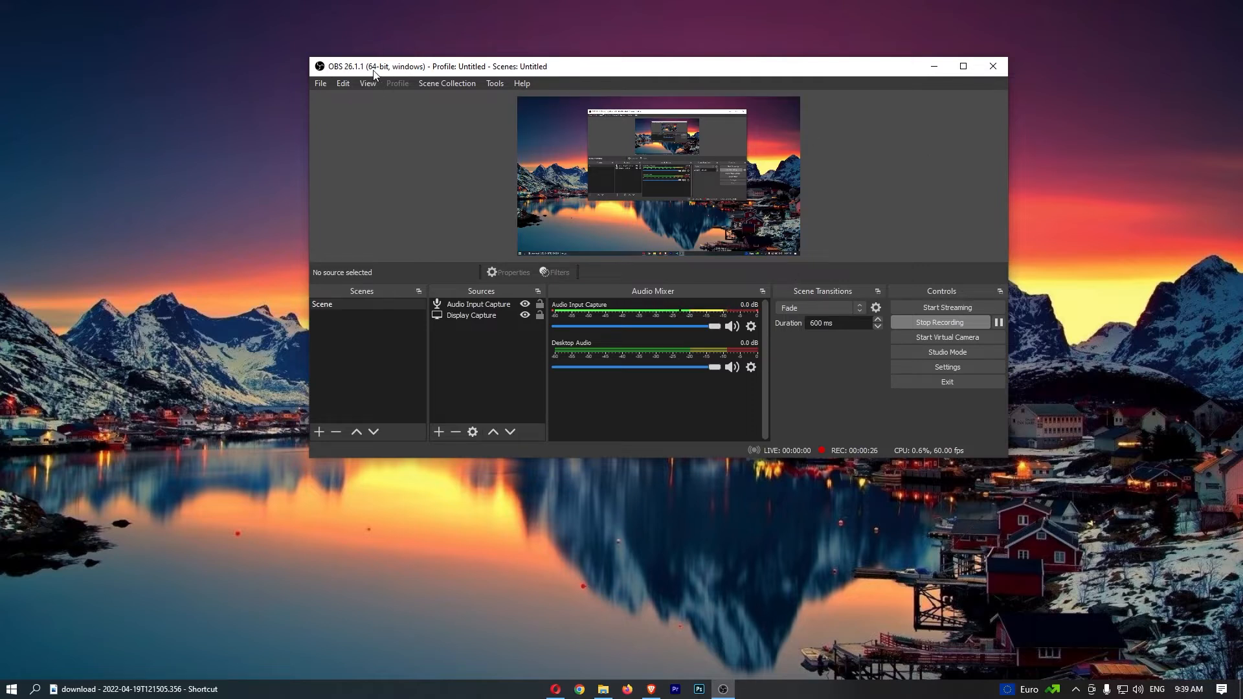
mouse_move(821, 168)
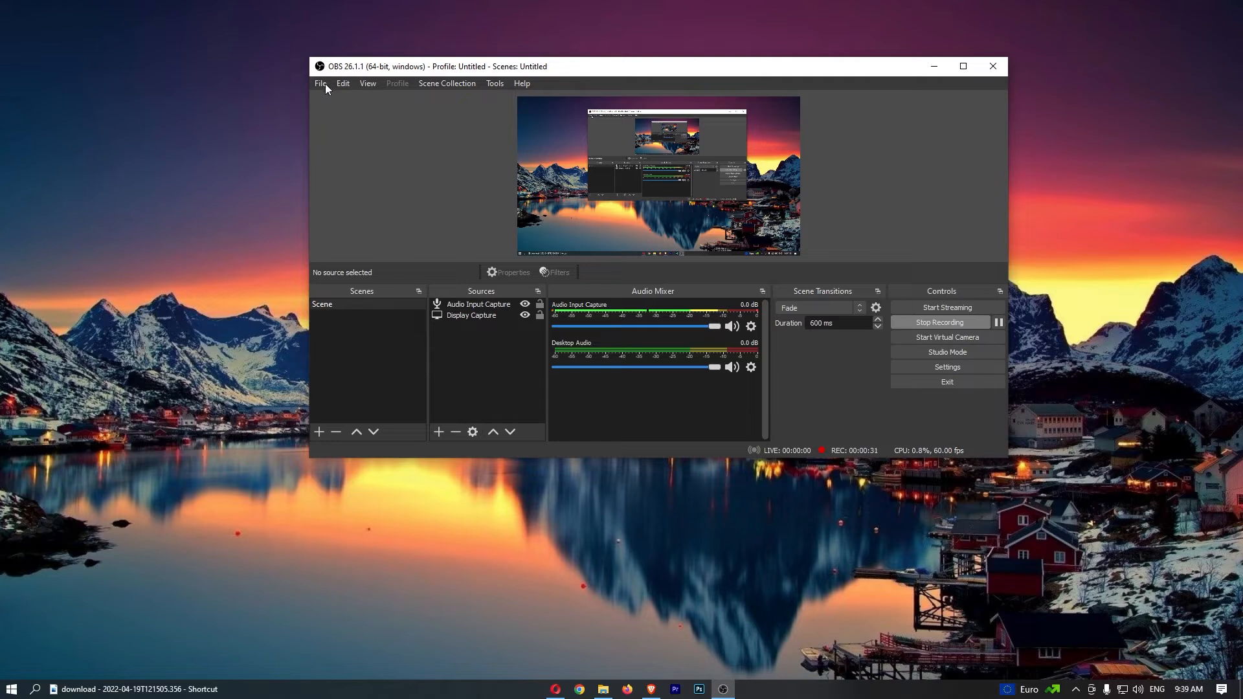
Step: Show OBS Studio's File commands, including the option to remux recordings
click(320, 82)
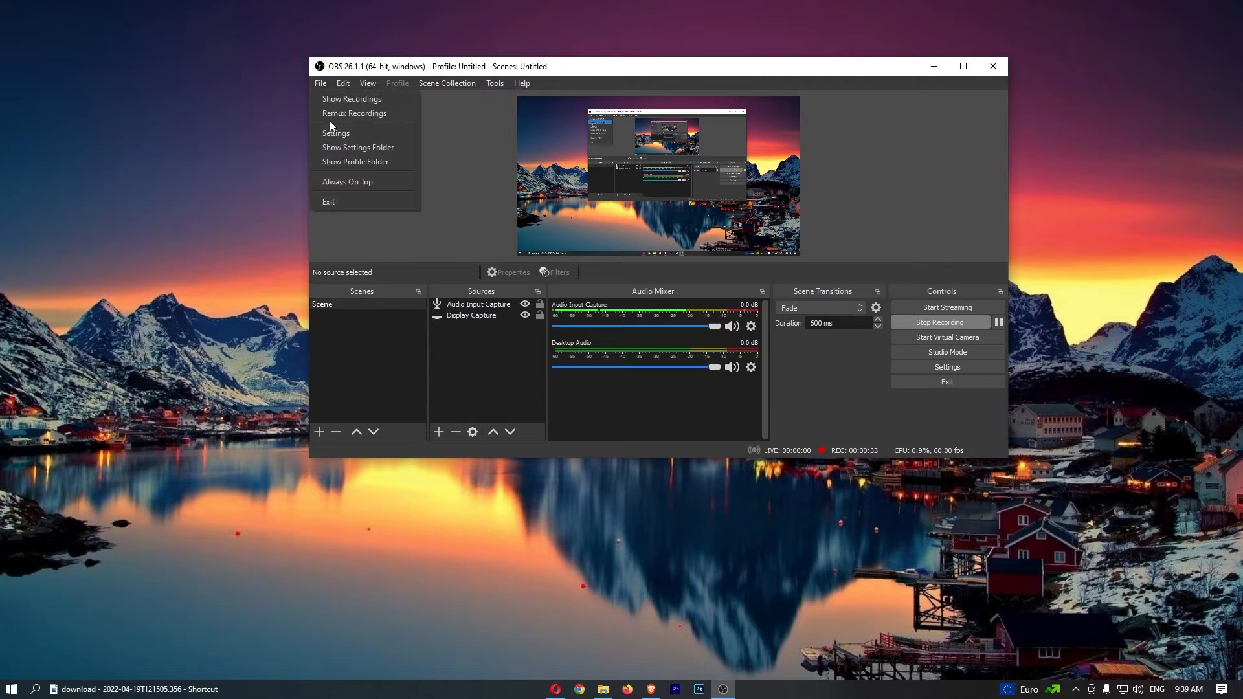
mouse_move(347, 181)
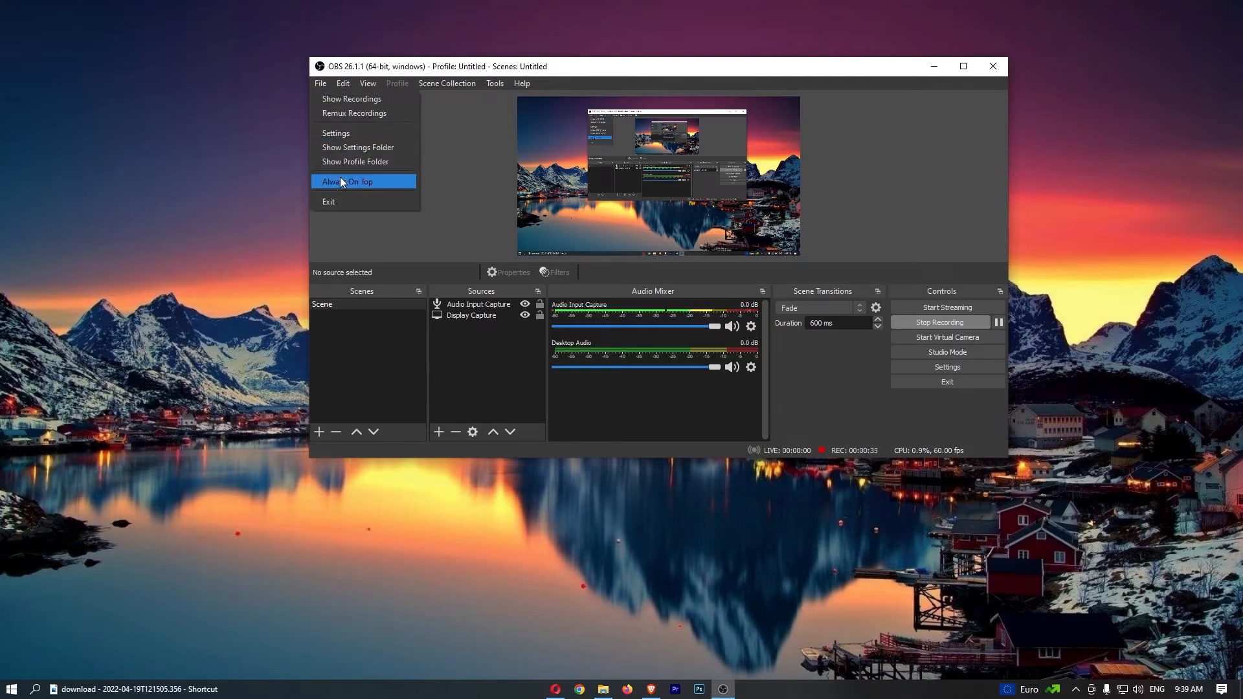
mouse_move(386, 113)
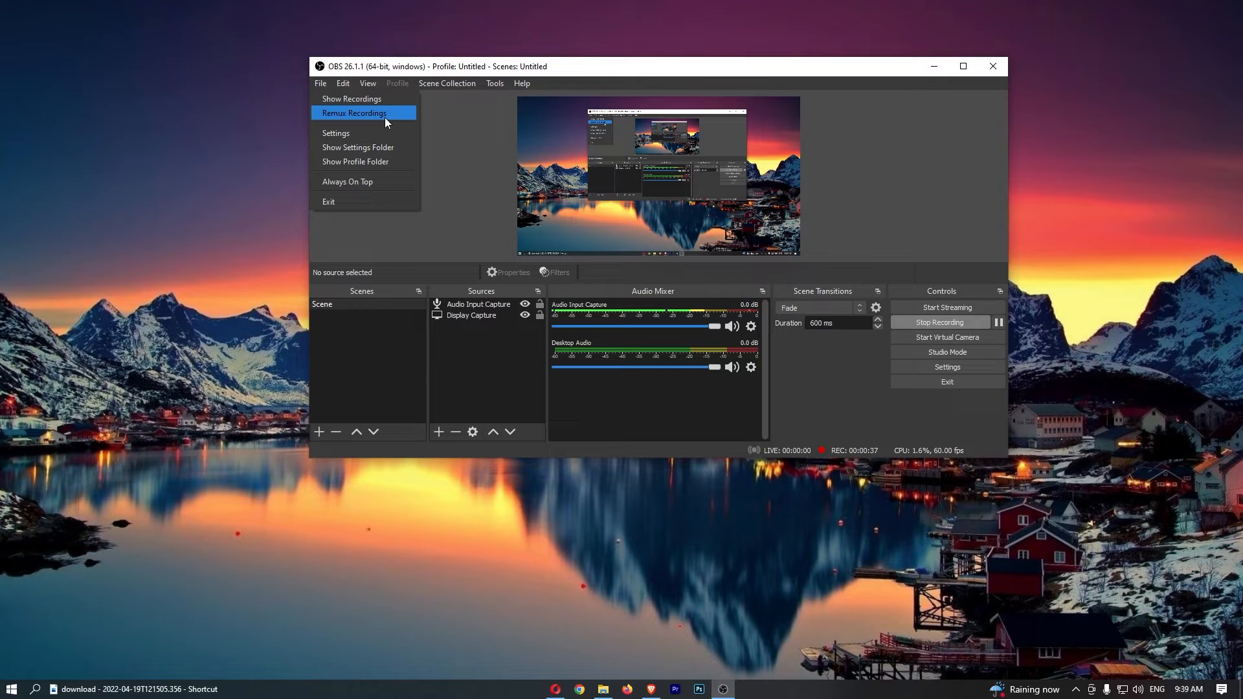
click(355, 112)
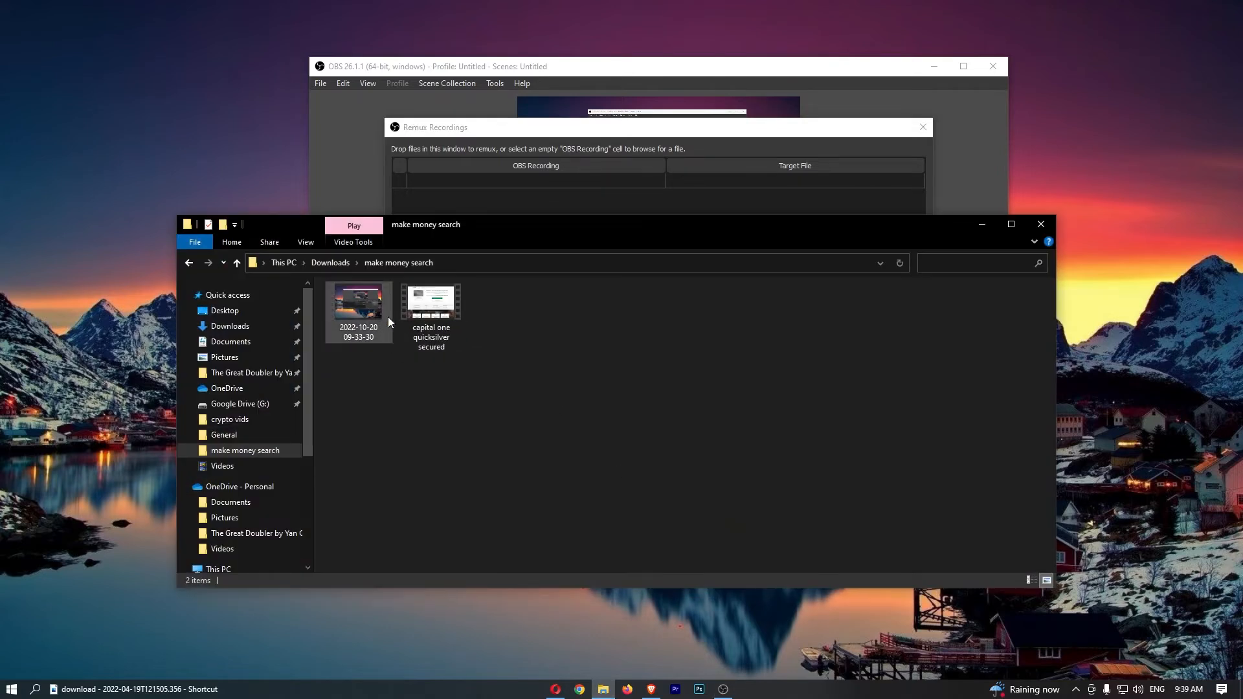
mouse_move(359, 306)
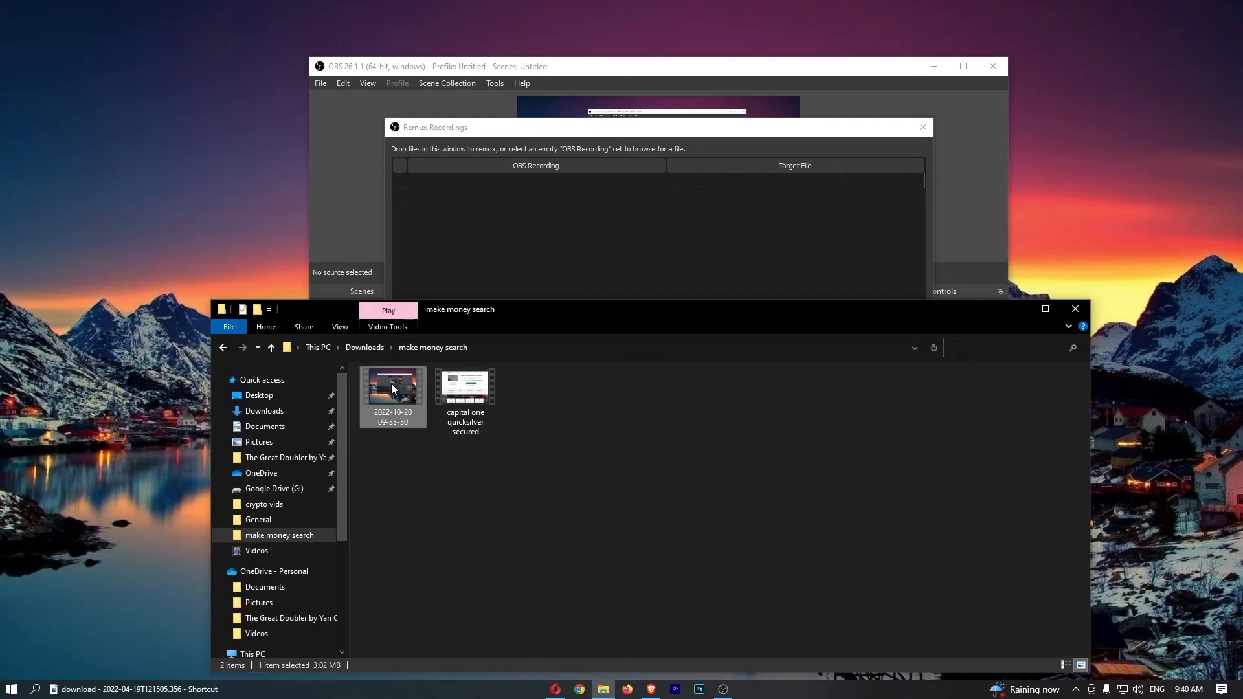
drag(392, 389, 535, 214)
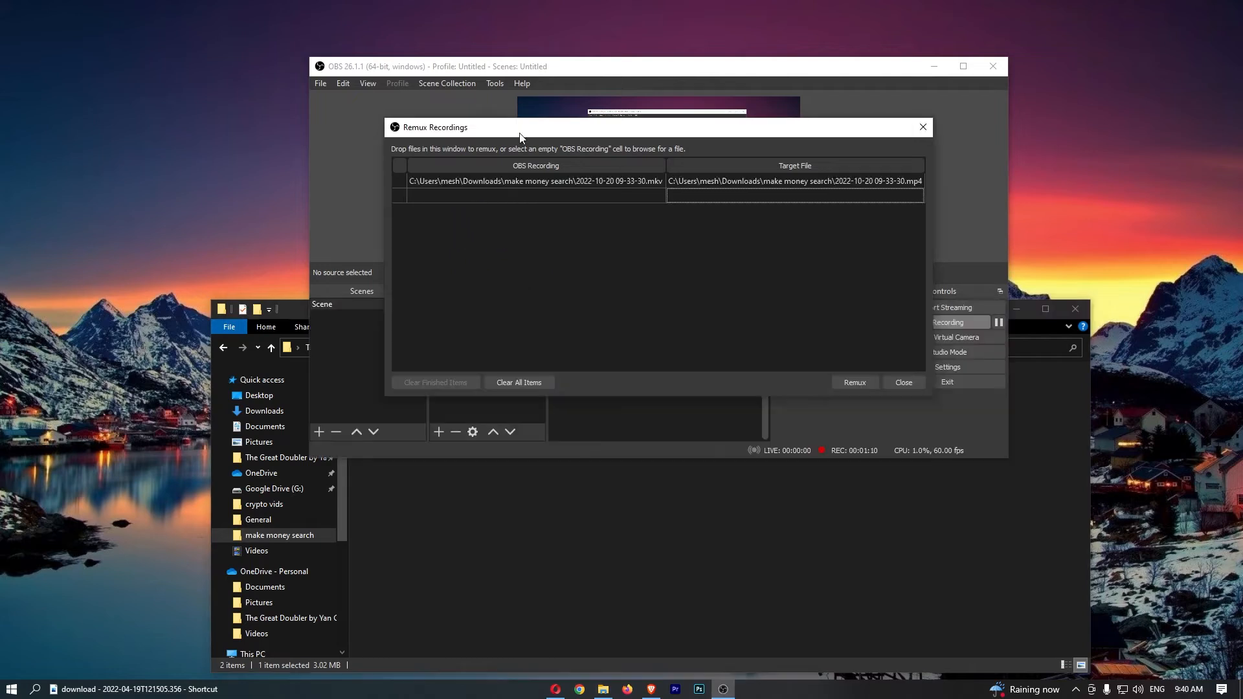
mouse_move(440, 130)
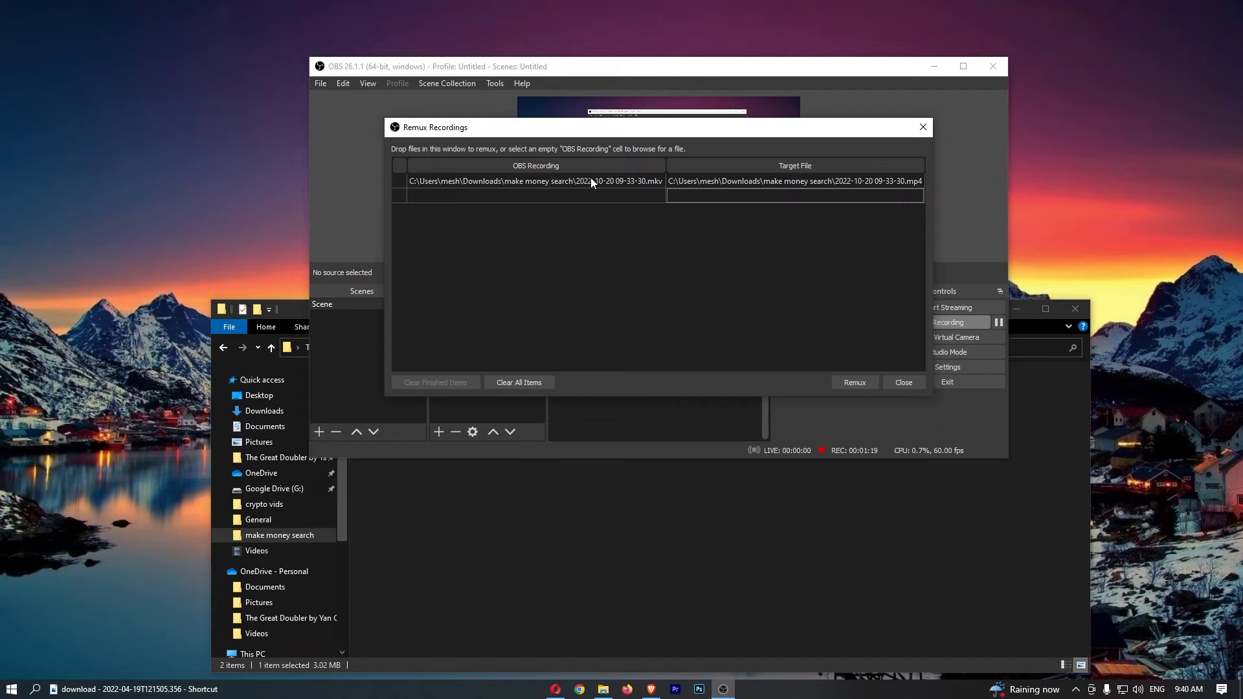
mouse_move(821, 381)
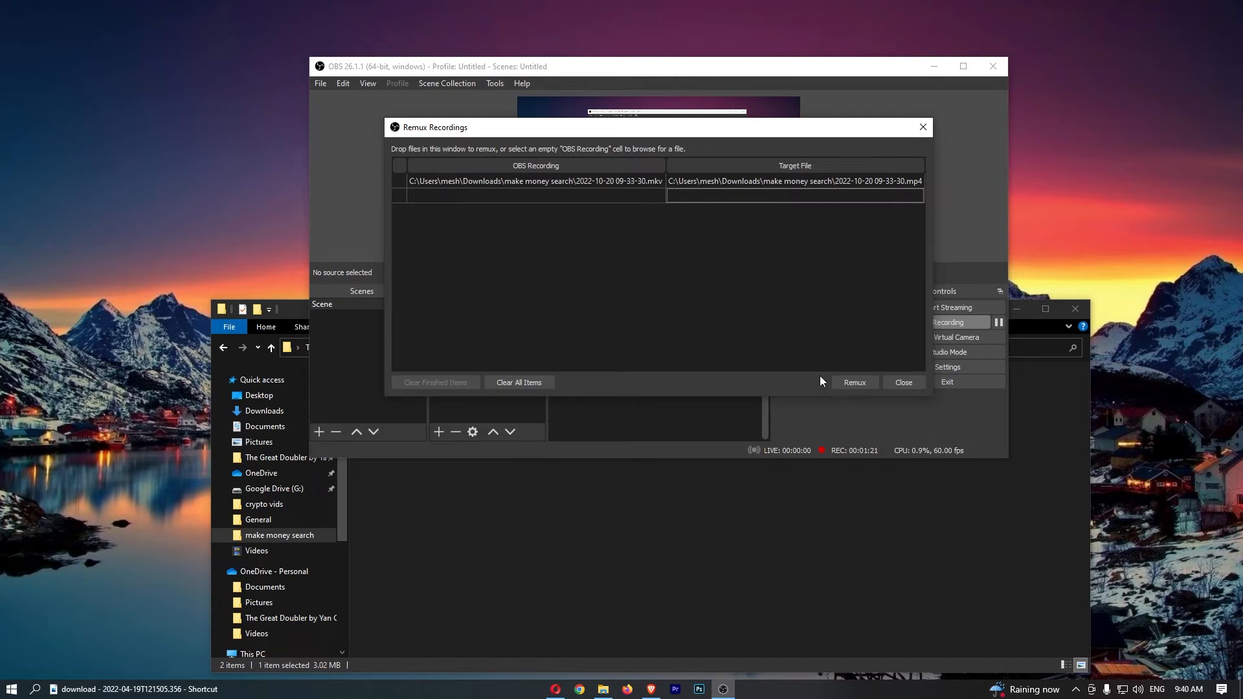
mouse_move(794, 192)
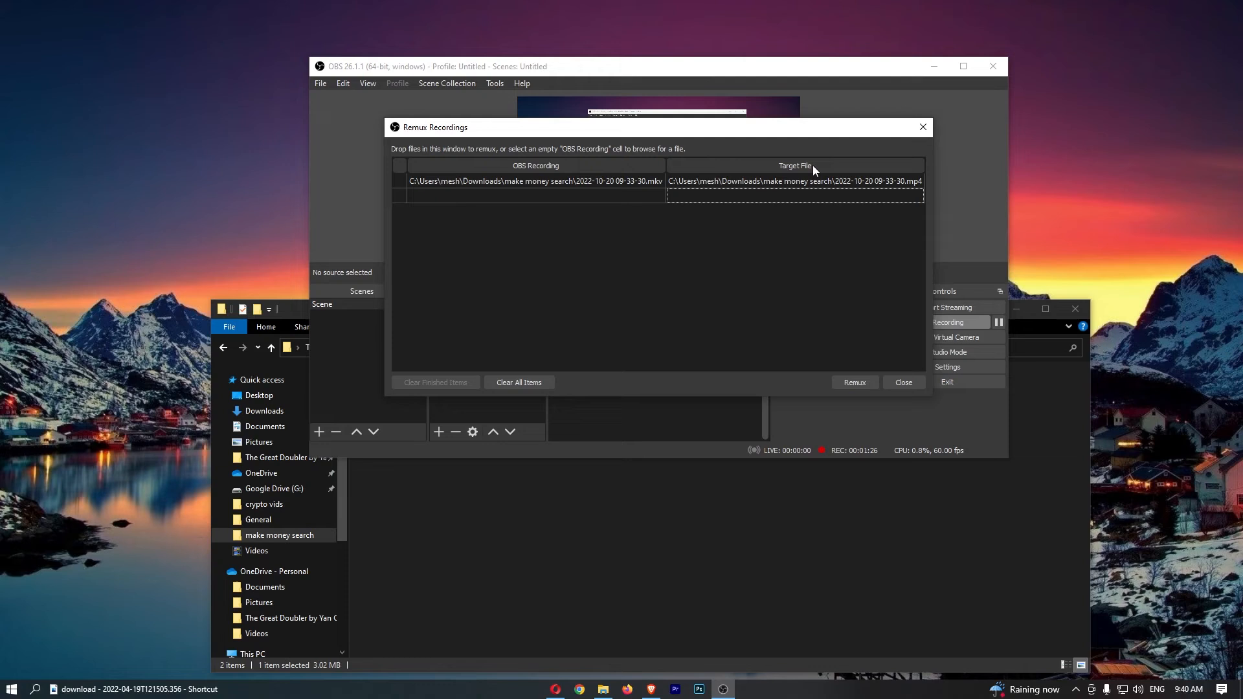
mouse_move(917, 183)
text(ov)
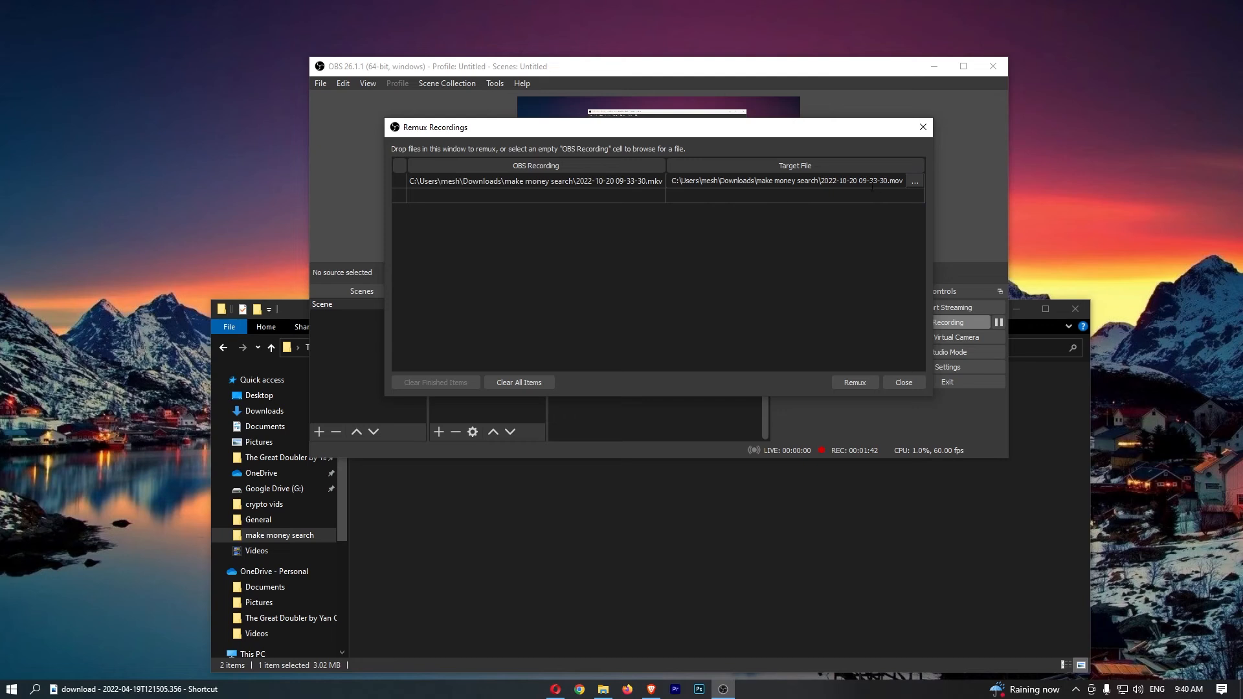
mouse_move(803, 310)
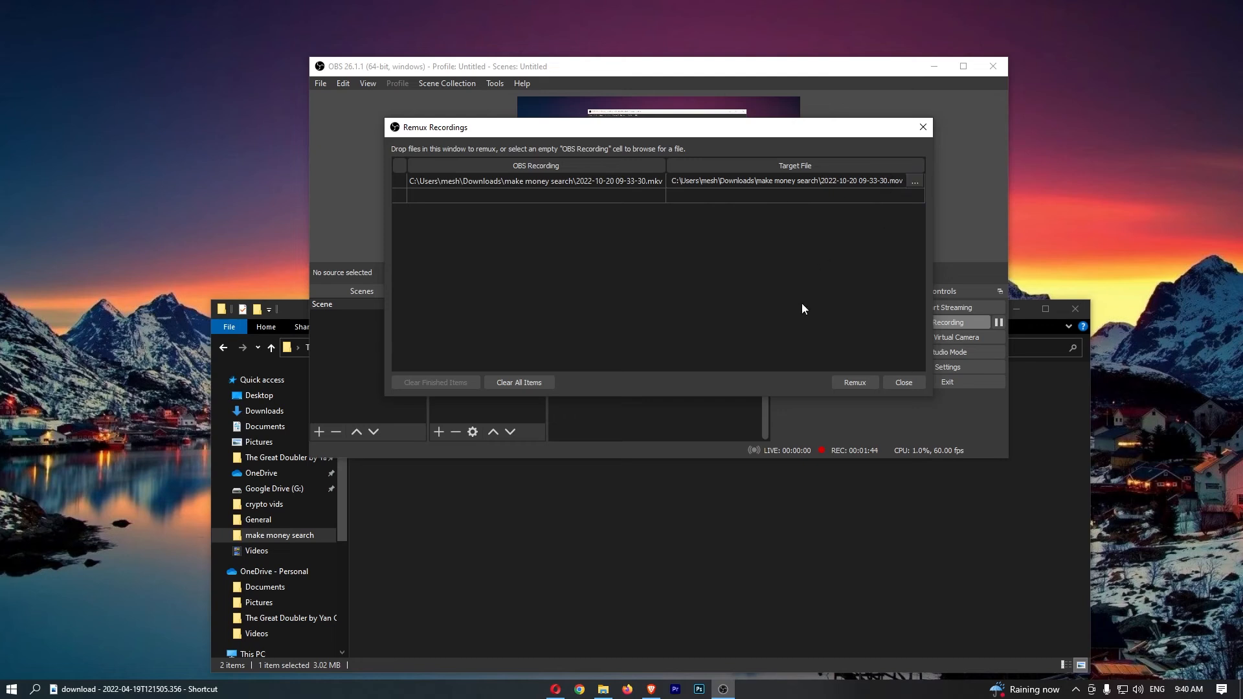
Step: Remux the recording to a .mov target file and acknowledge the finished message
click(853, 382)
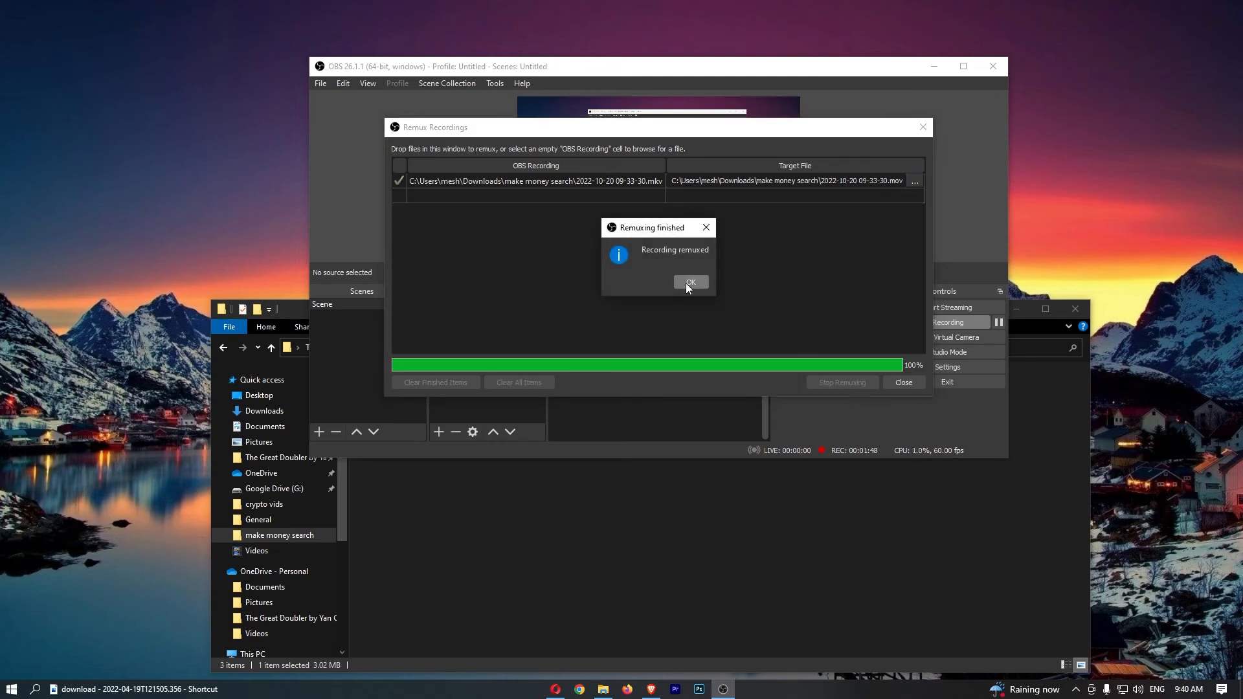
click(689, 282)
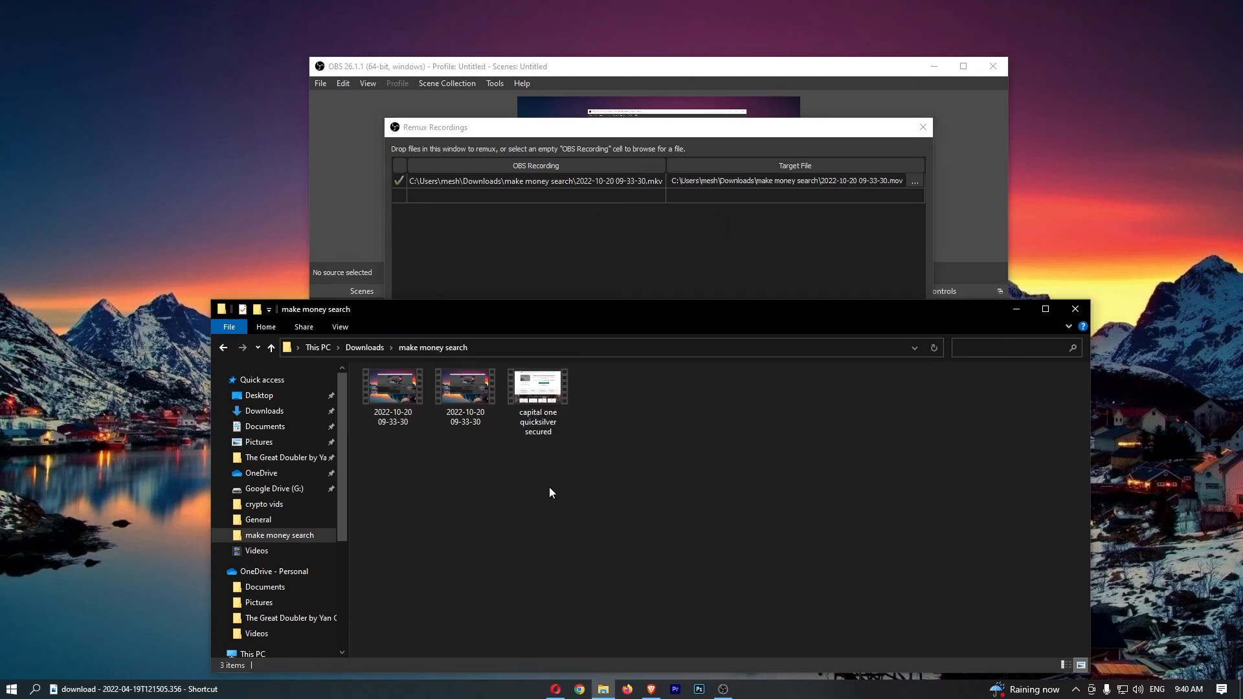
click(465, 389)
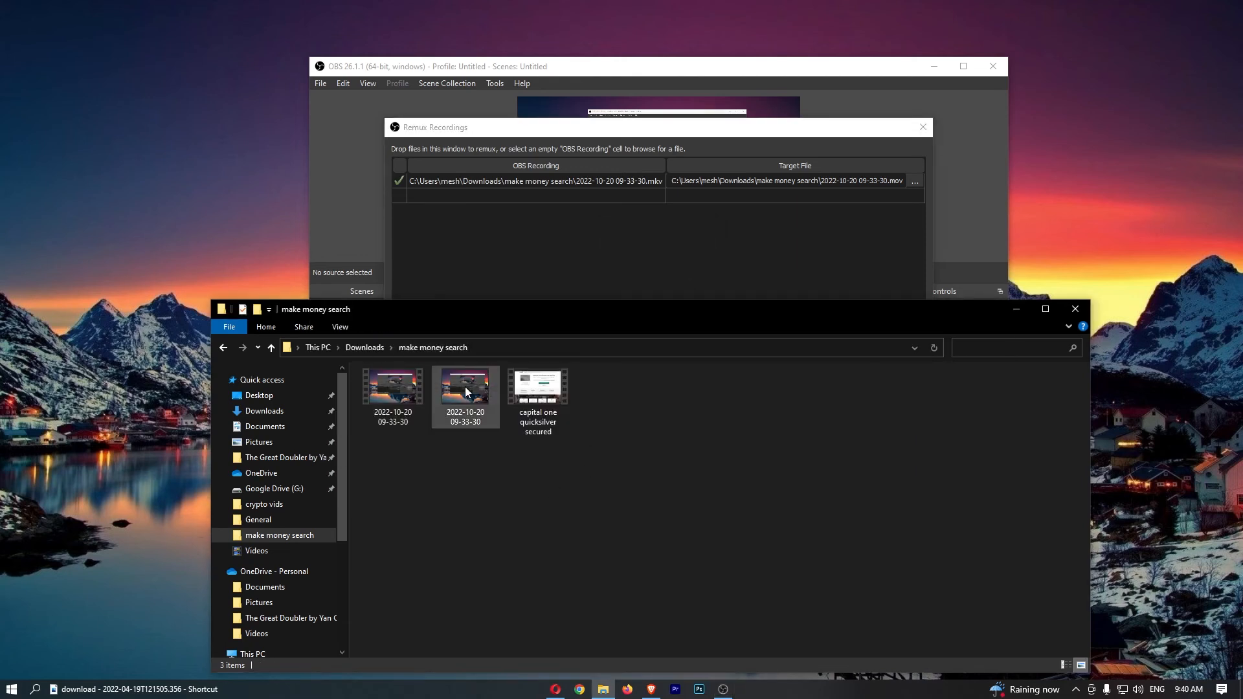
mouse_move(465, 389)
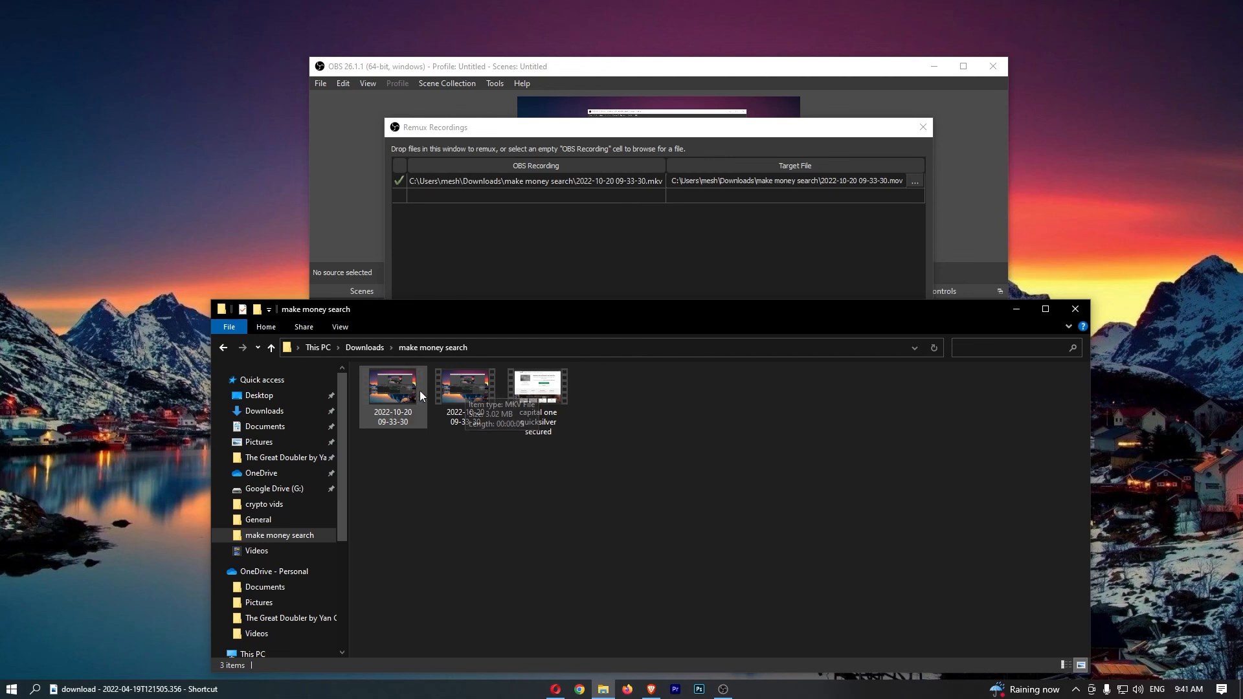
mouse_move(393, 388)
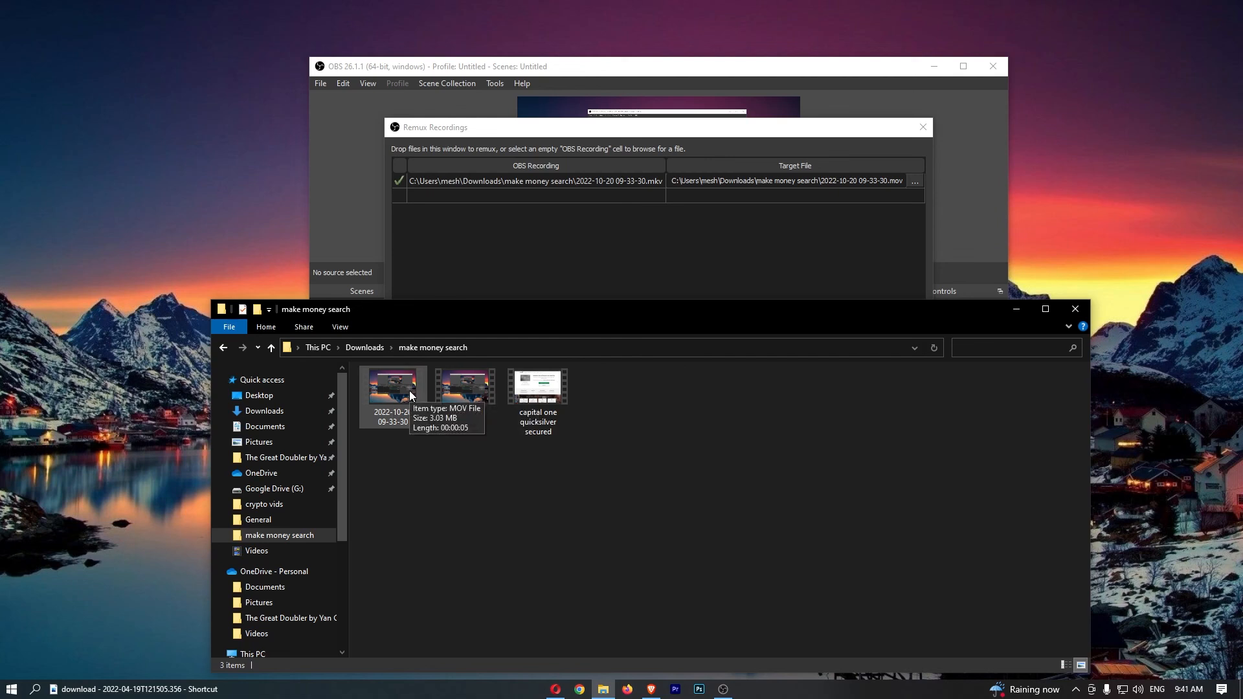